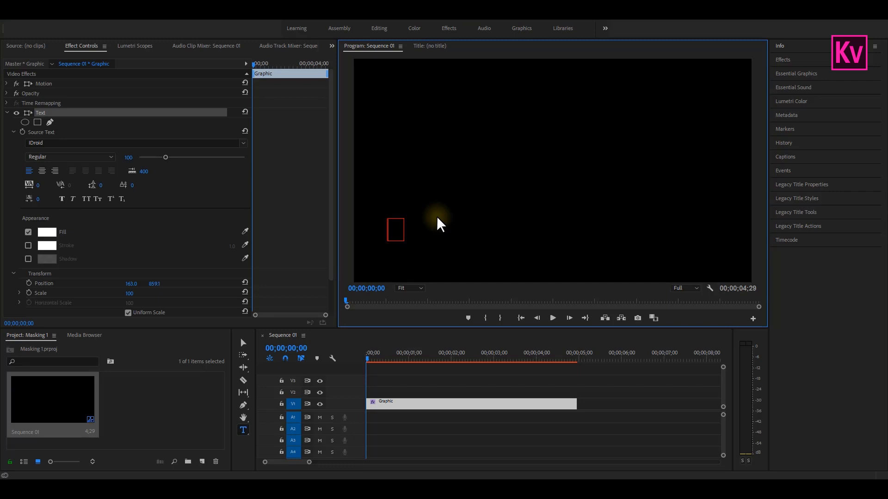
Create the white title KING VISUALS and nudge it into the lower-left of the frame.
{"action": "type", "text": "KING"}
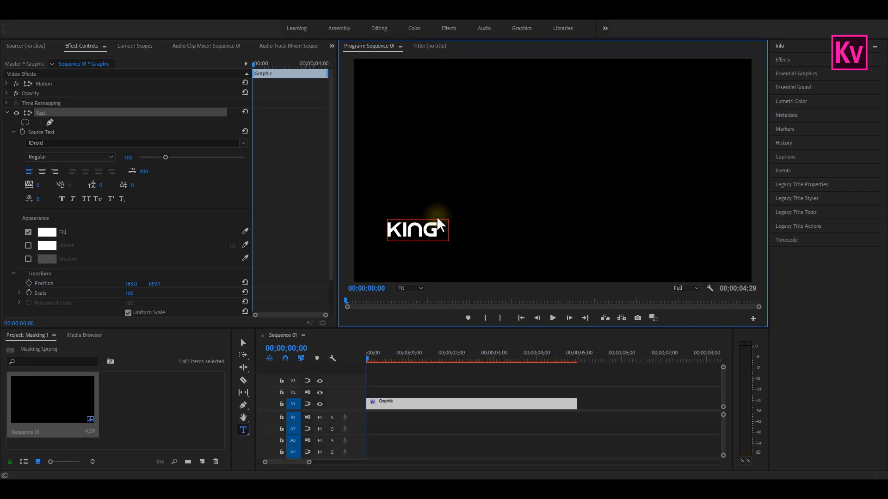
{"action": "type", "text": "VISUALS"}
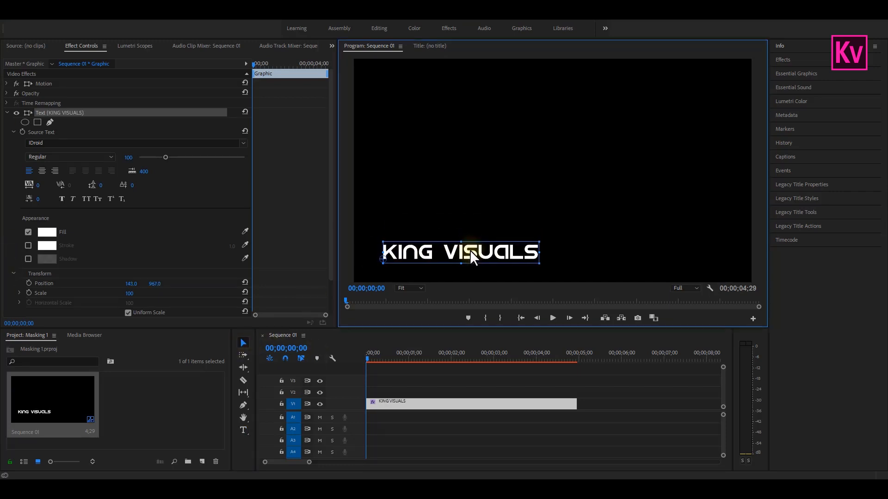
{"action": "left_click_drag", "start_coordinate": [473, 258], "coordinate": [472, 248]}
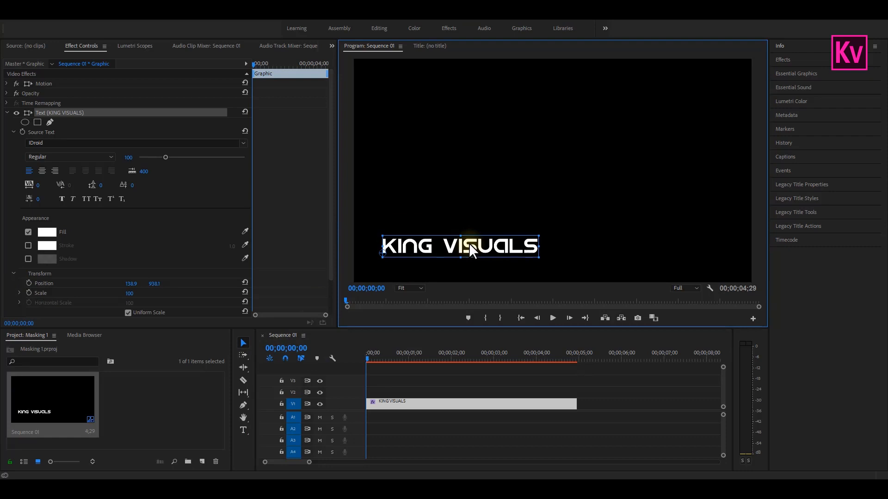
{"action": "left_click", "coordinate": [795, 73]}
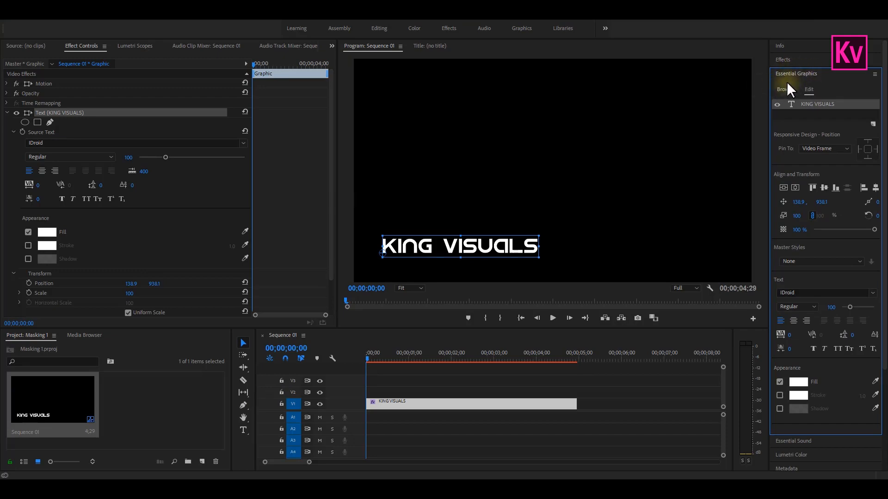
Add a Rectangle layer from Essential Graphics and move it slightly right and down.
{"action": "left_click", "coordinate": [206, 28]}
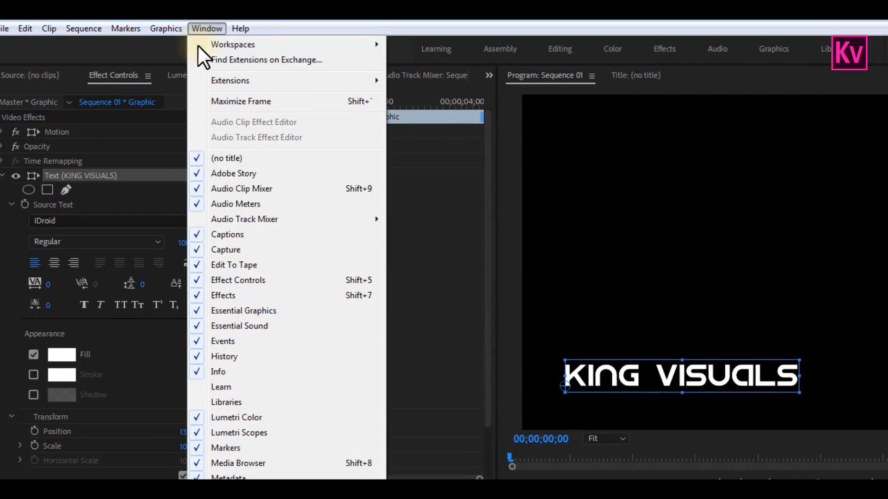
{"action": "mouse_move", "coordinate": [244, 311]}
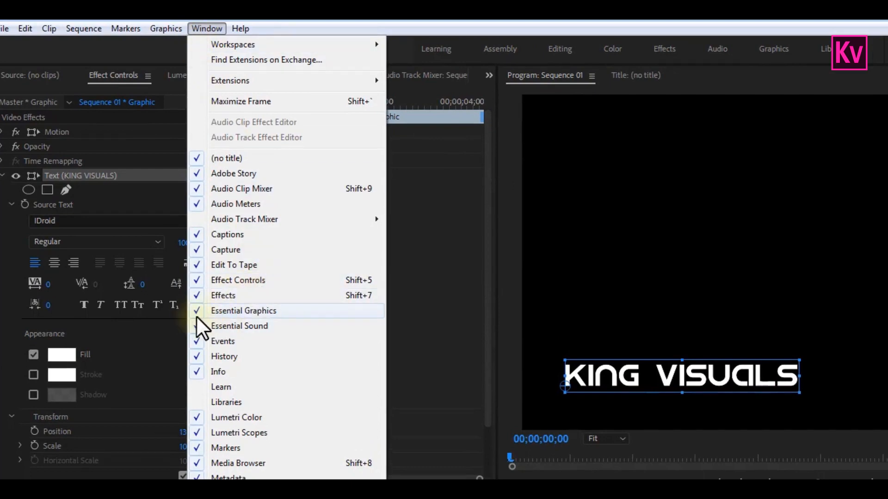
{"action": "left_click", "coordinate": [244, 311]}
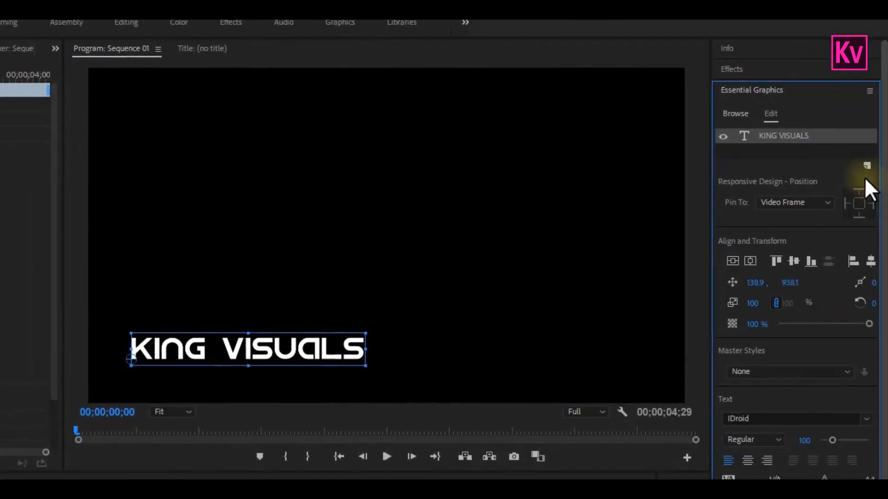
{"action": "left_click", "coordinate": [867, 166]}
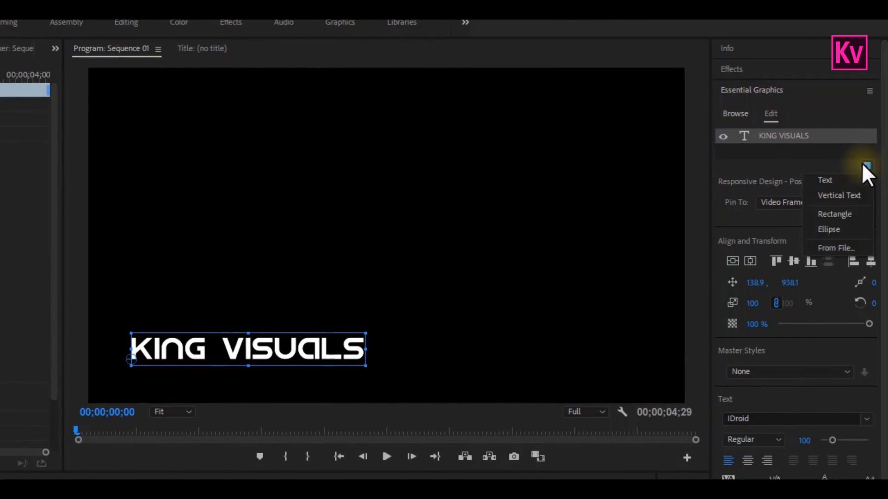
{"action": "left_click", "coordinate": [834, 213]}
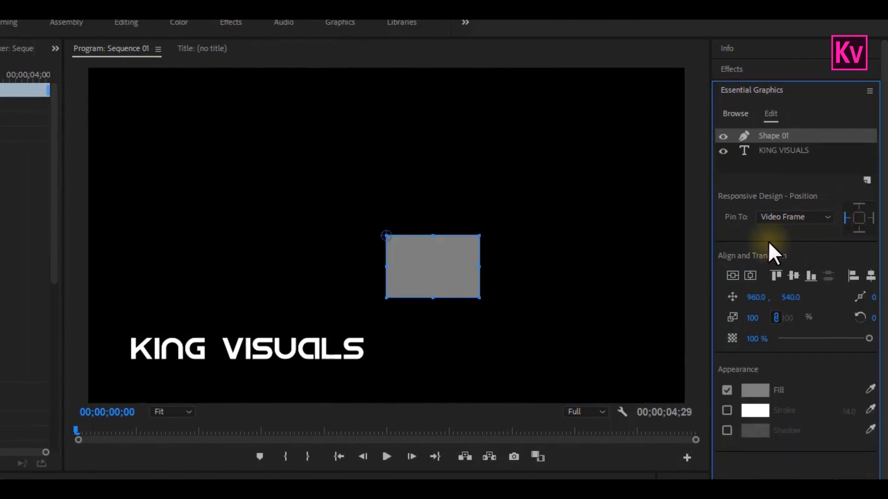
{"action": "mouse_move", "coordinate": [411, 269]}
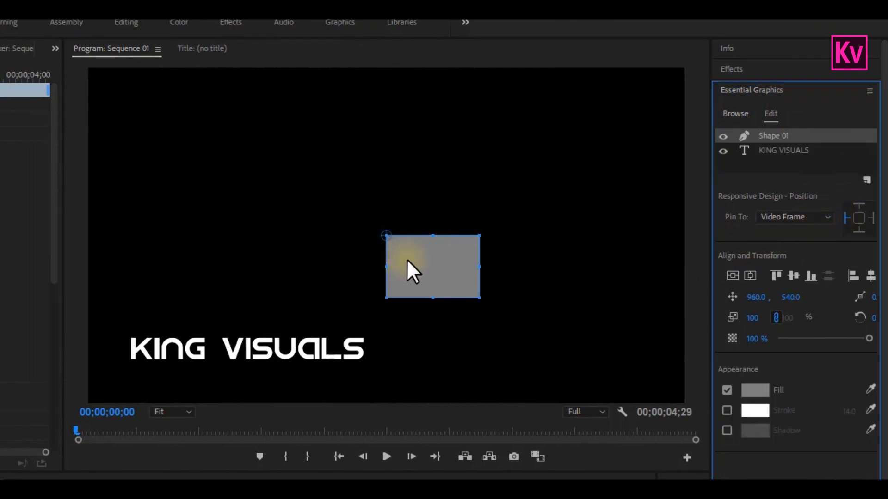
{"action": "left_click_drag", "start_coordinate": [410, 269], "coordinate": [435, 283]}
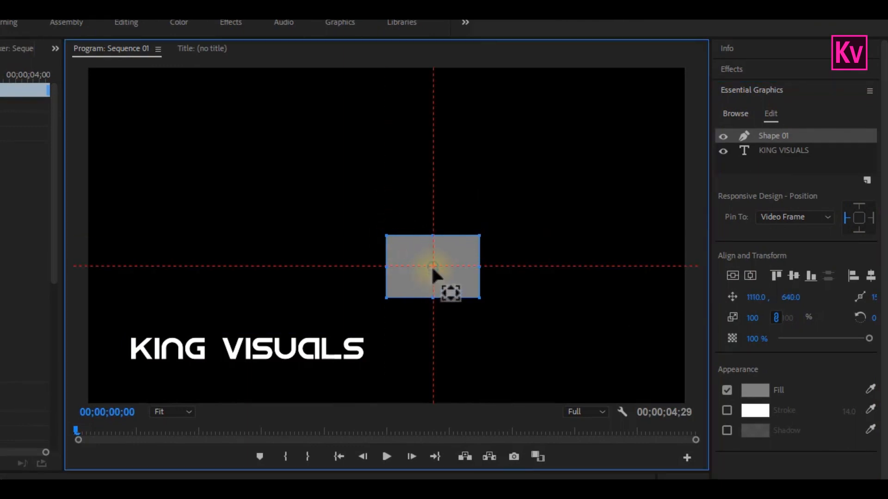
{"action": "left_click", "coordinate": [109, 54]}
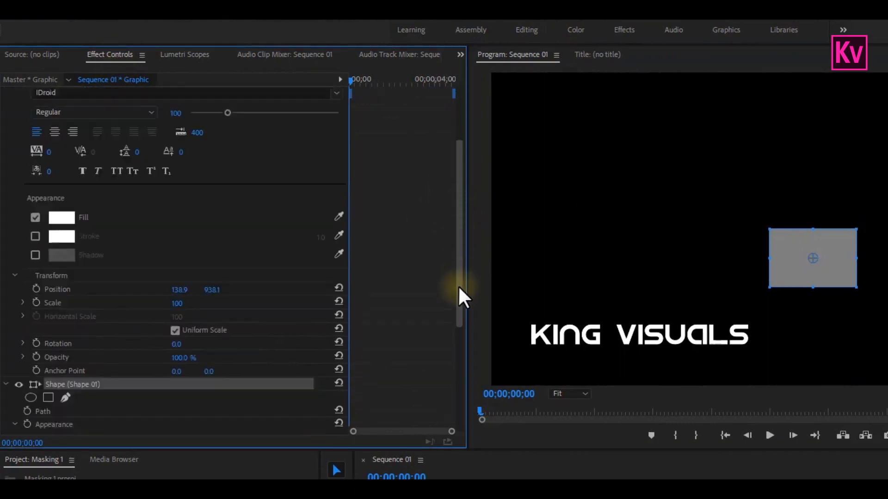
Unlink Uniform Scale, squeeze the rectangle to width 6 by height 67, and fill it orange #FF8400.
{"action": "scroll", "scroll_direction": "down", "scroll_amount": 3}
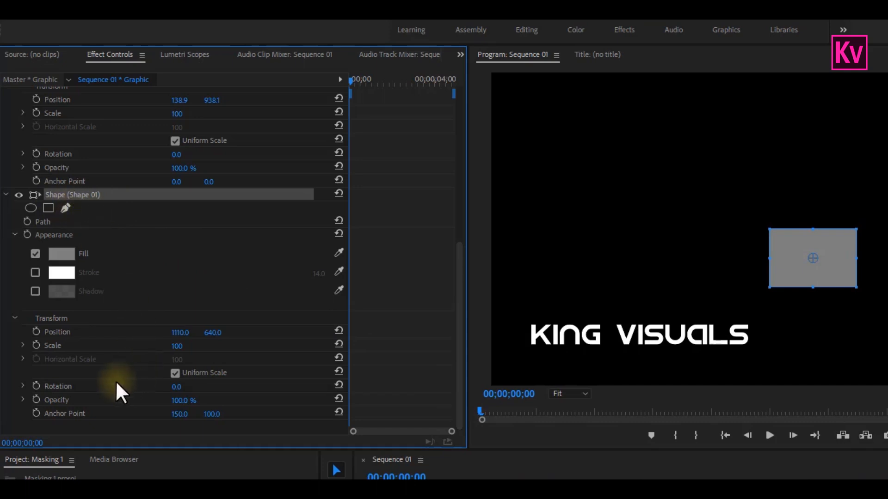
{"action": "left_click", "coordinate": [175, 373]}
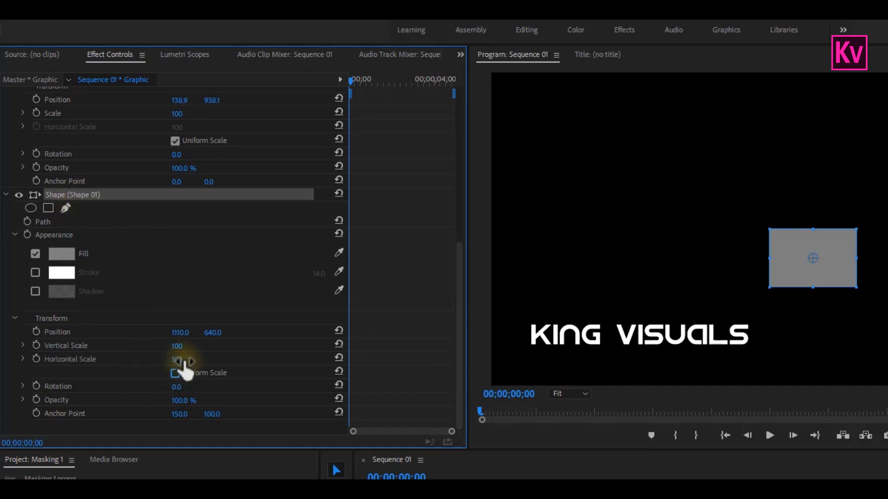
{"action": "left_click_drag", "start_coordinate": [177, 359], "coordinate": [173, 359]}
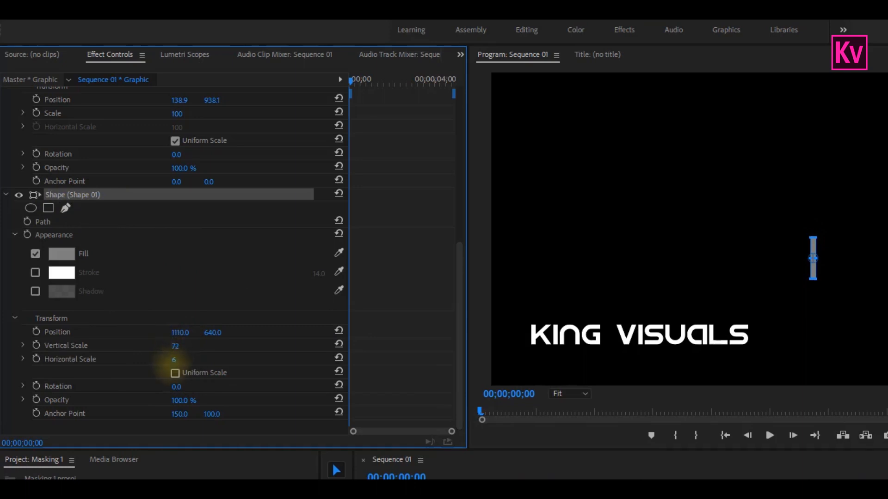
{"action": "left_click", "coordinate": [61, 253]}
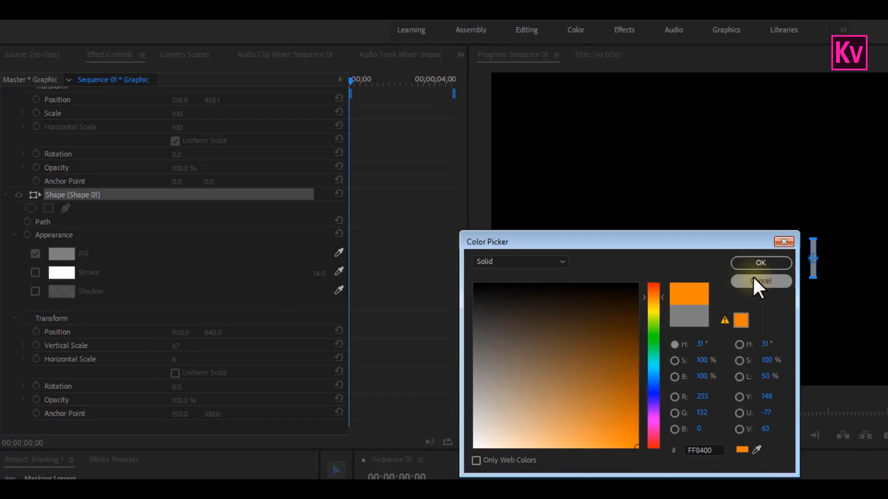
{"action": "left_click", "coordinate": [760, 263]}
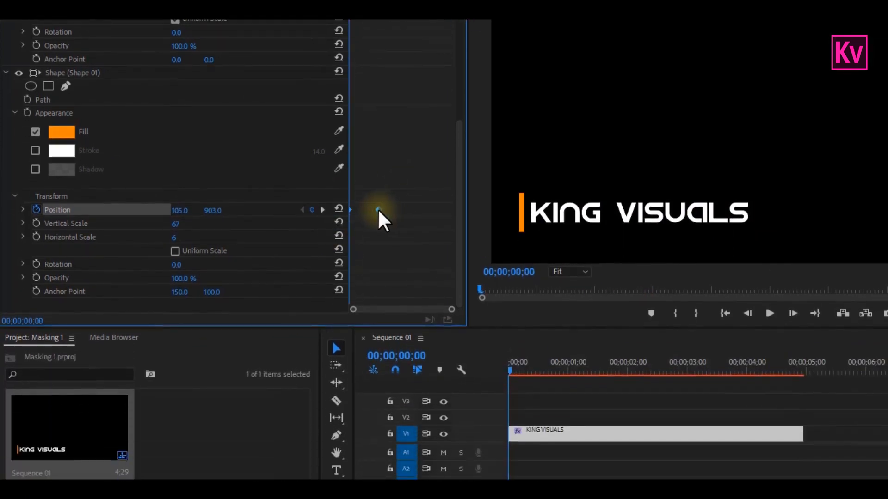
Ease in the bar's final position keyframe, render, and select the KING VISUALS text layer.
{"action": "right_click", "coordinate": [378, 211]}
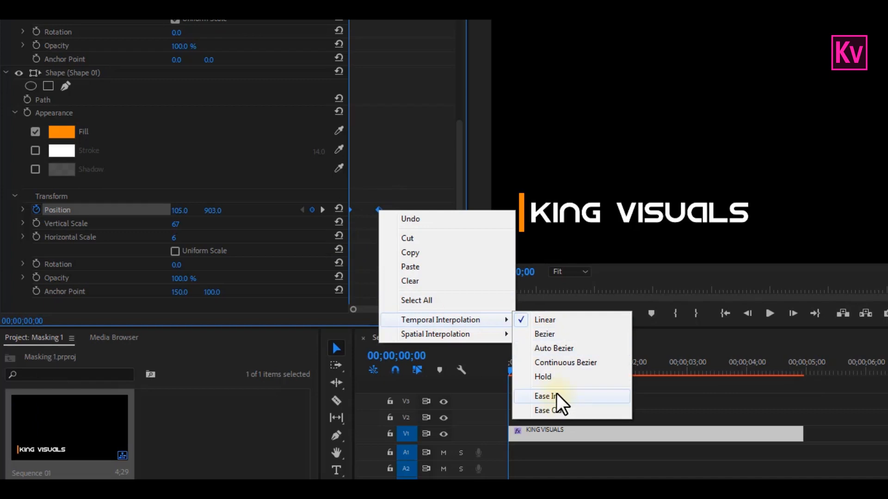
{"action": "left_click", "coordinate": [548, 397]}
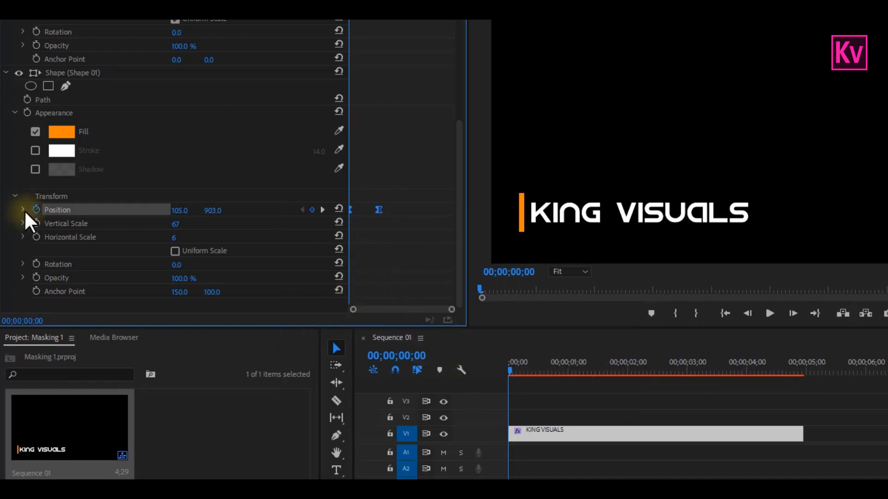
{"action": "left_click", "coordinate": [22, 210]}
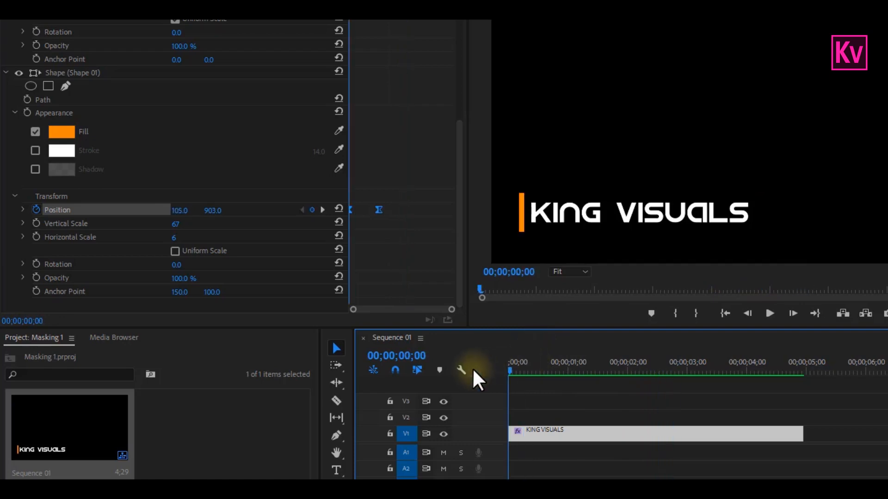
{"action": "mouse_move", "coordinate": [586, 251]}
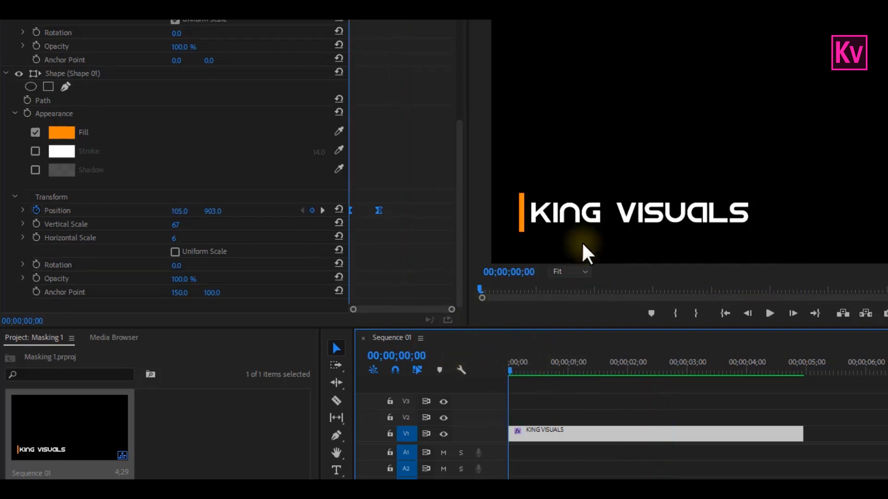
{"action": "left_click", "coordinate": [586, 251]}
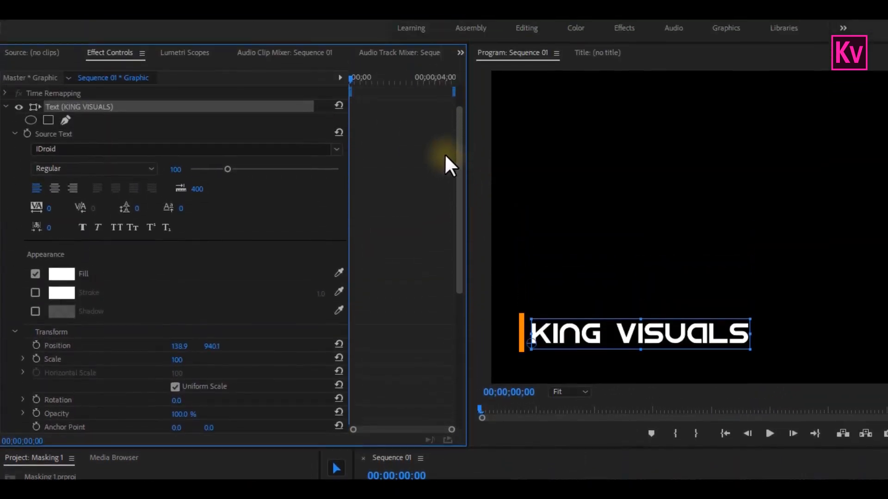
{"action": "mouse_move", "coordinate": [425, 173]}
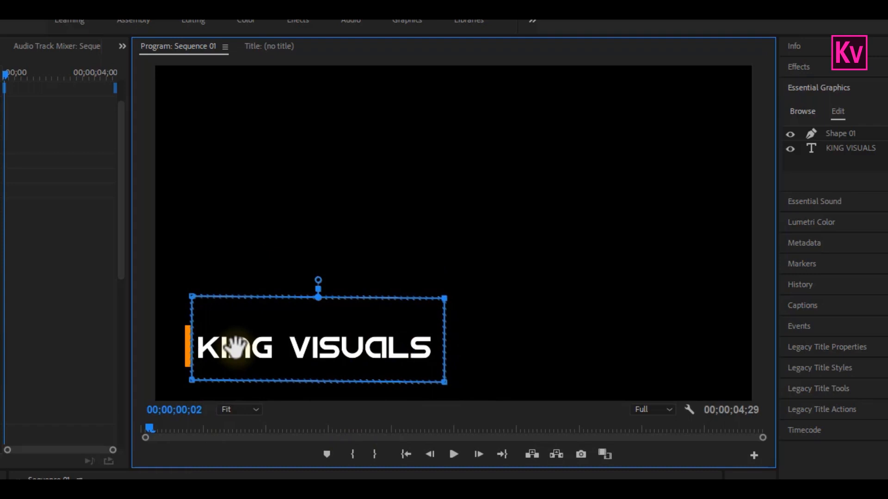
{"action": "mouse_move", "coordinate": [235, 345]}
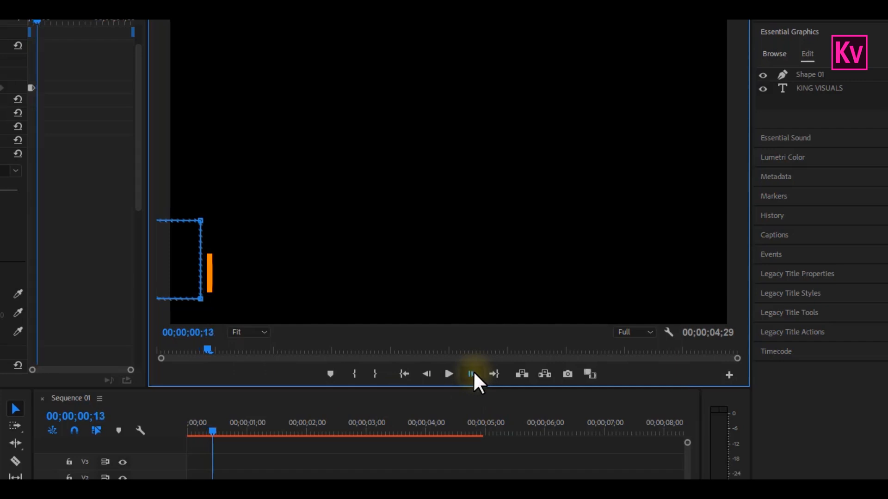
Step forward frame by frame, keyframing the mask edge to follow the sliding orange bar.
{"action": "left_click", "coordinate": [471, 374]}
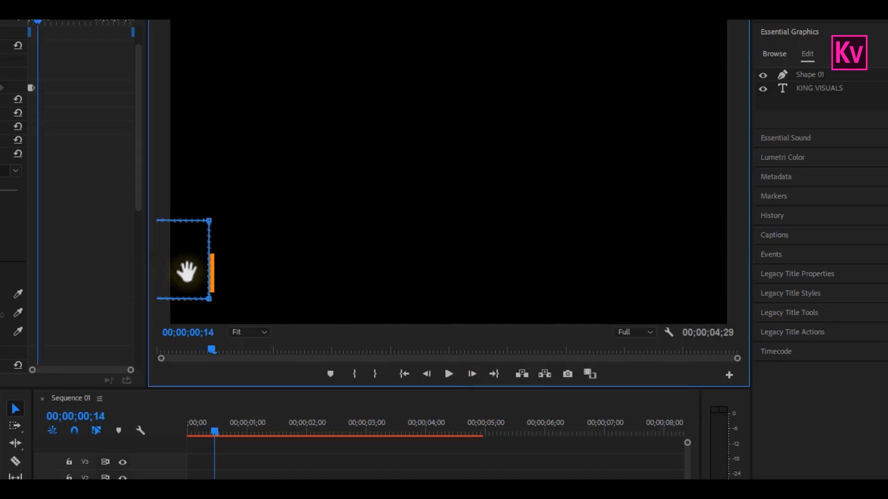
{"action": "left_click", "coordinate": [471, 374]}
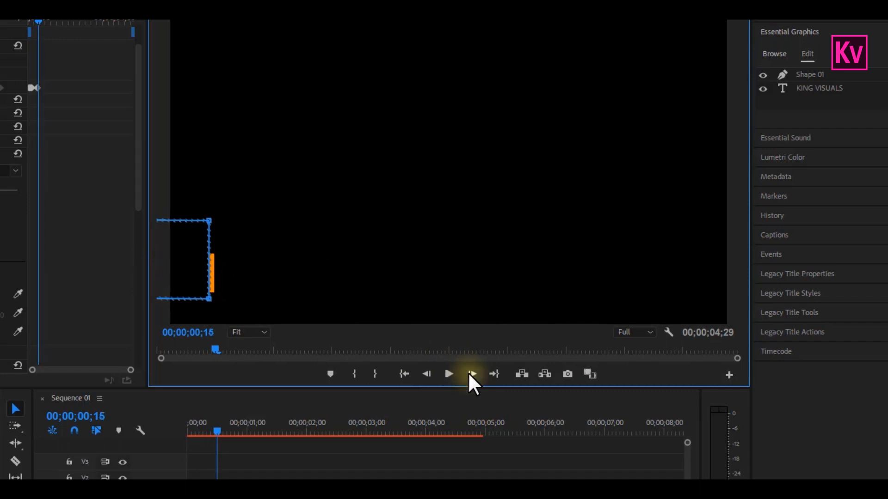
{"action": "left_click", "coordinate": [472, 373]}
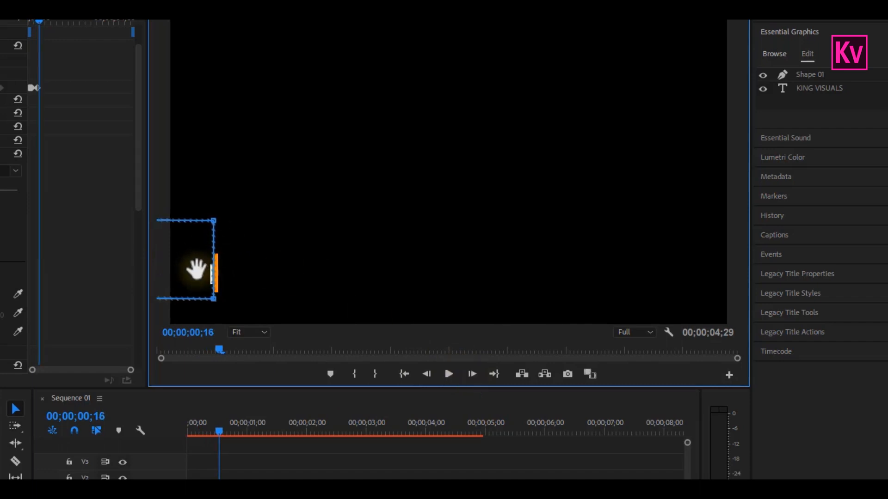
{"action": "left_click", "coordinate": [471, 373]}
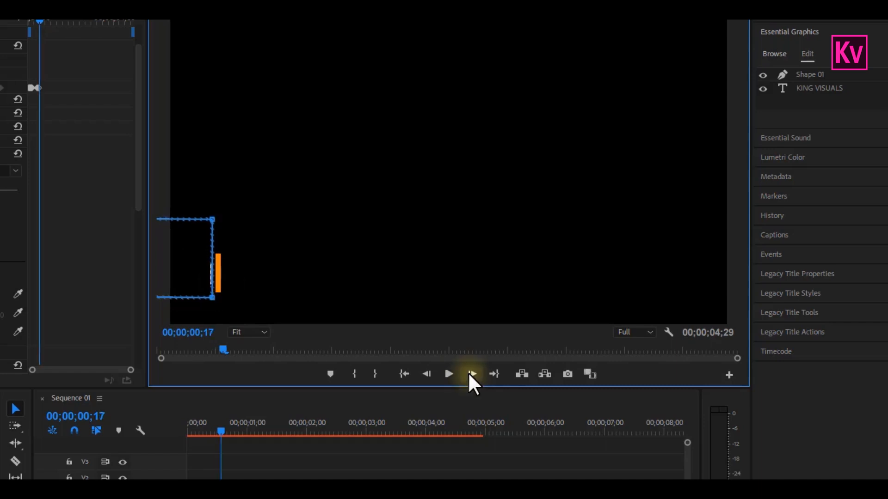
{"action": "left_click", "coordinate": [472, 374]}
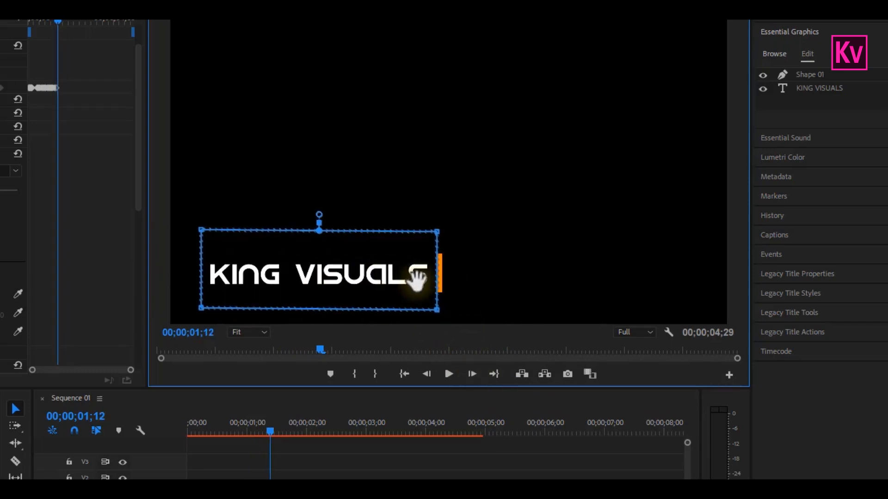
{"action": "mouse_move", "coordinate": [472, 374]}
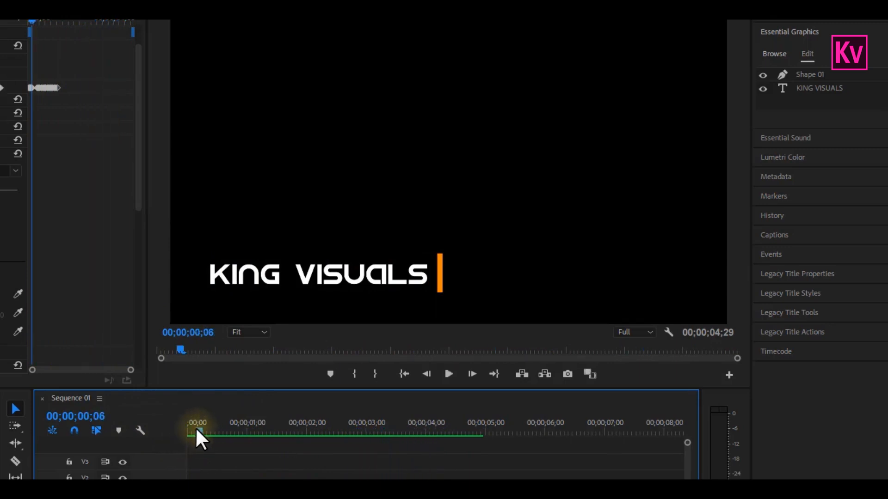
Return to the start and nest the graphic clip into a sequence named kING.
{"action": "left_click", "coordinate": [448, 374]}
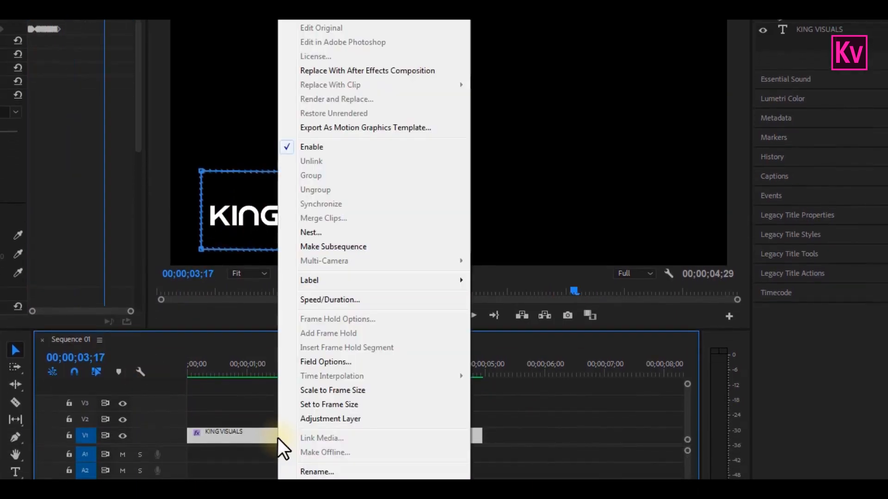
{"action": "left_click", "coordinate": [311, 232]}
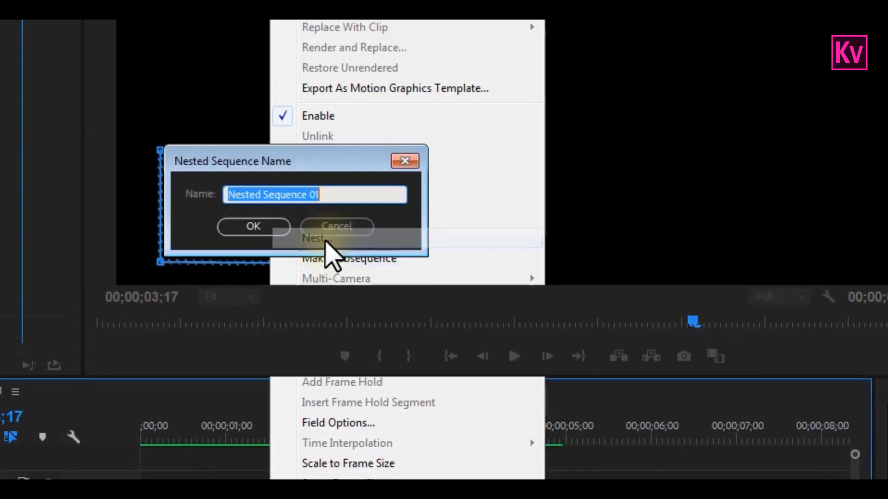
{"action": "type", "text": "kIN"}
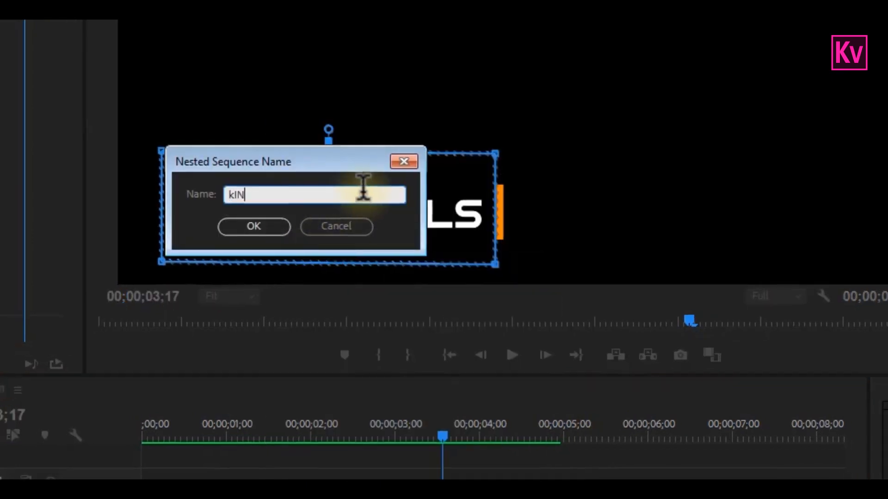
{"action": "left_click", "coordinate": [254, 225]}
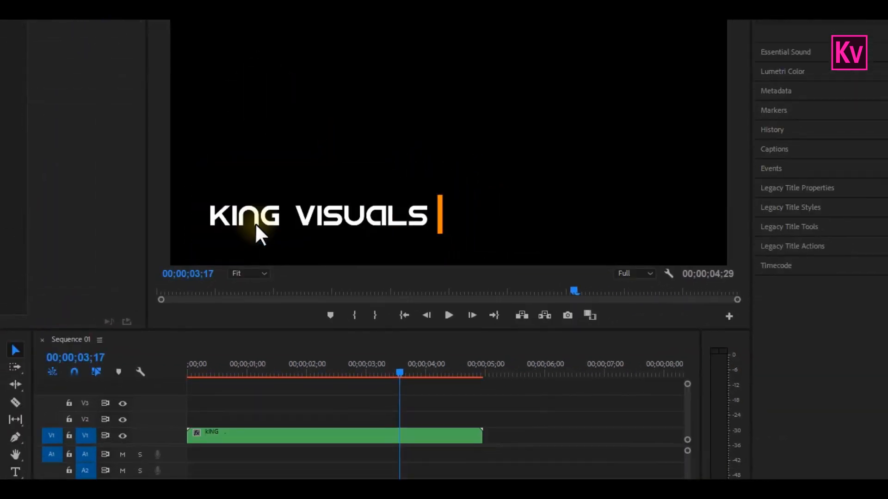
{"action": "left_click", "coordinate": [251, 373]}
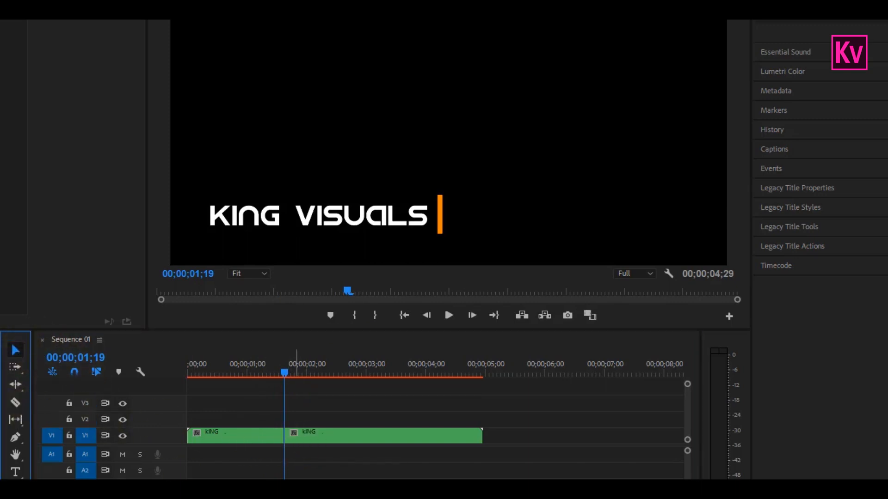
Cut off the opening reveal at 01;19 and copy it to the end of the timeline.
{"action": "left_click", "coordinate": [235, 434]}
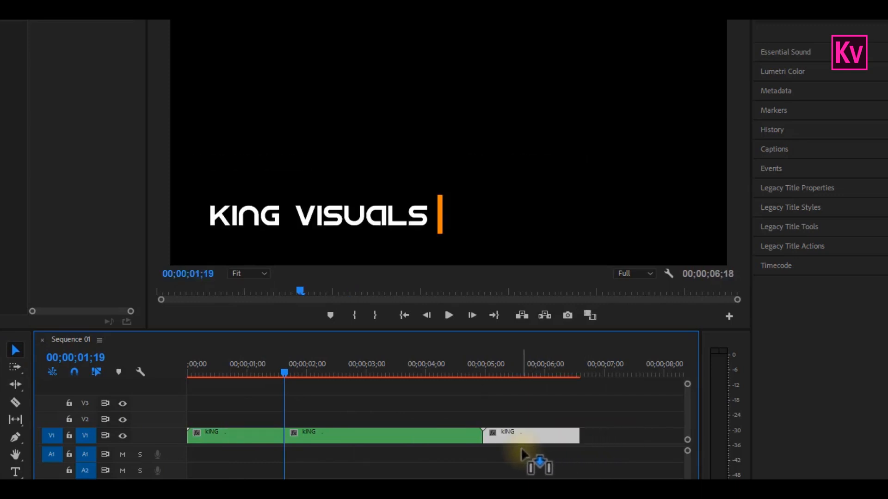
{"action": "right_click", "coordinate": [529, 435]}
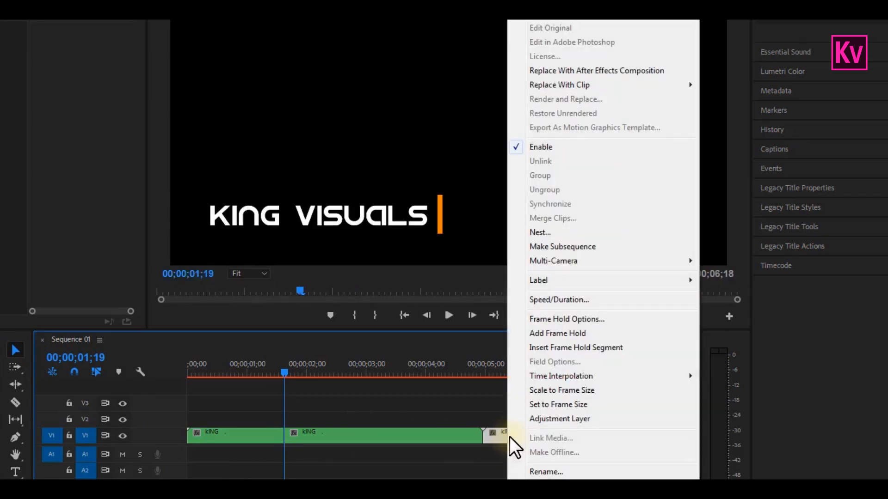
Set the last kING clip to Reverse Speed and play the animation from the start.
{"action": "left_click", "coordinate": [558, 299]}
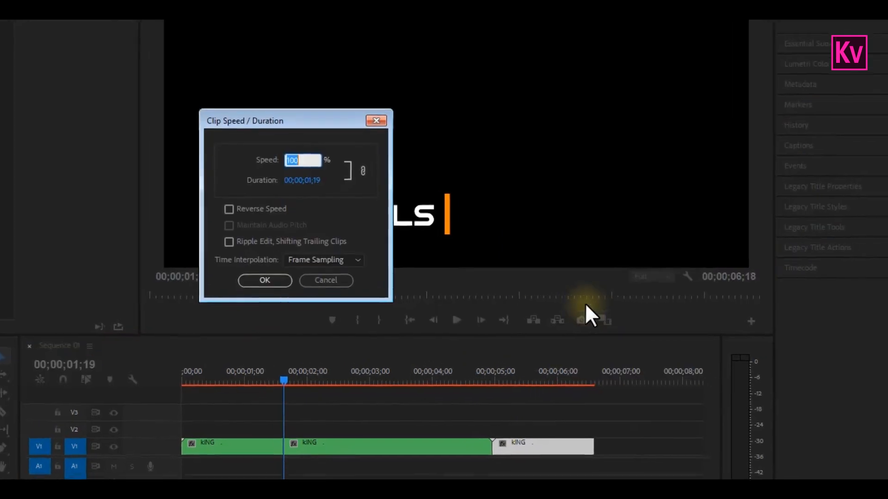
{"action": "left_click", "coordinate": [229, 209]}
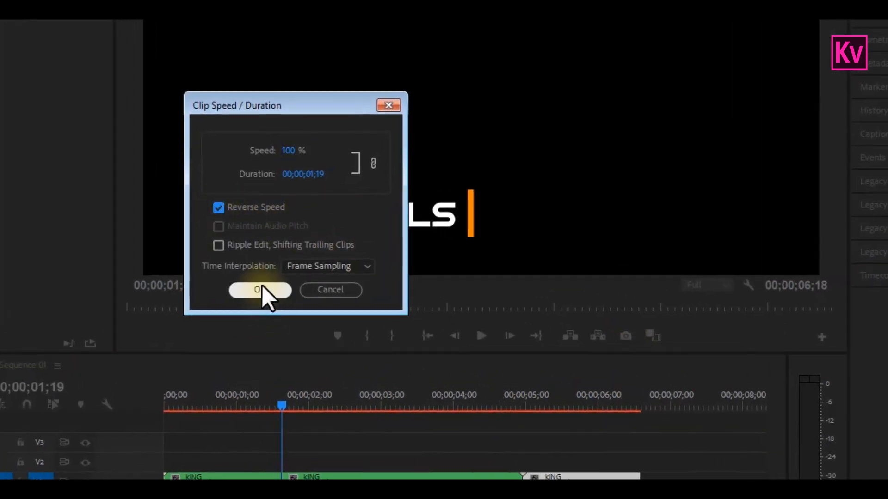
{"action": "left_click", "coordinate": [259, 290]}
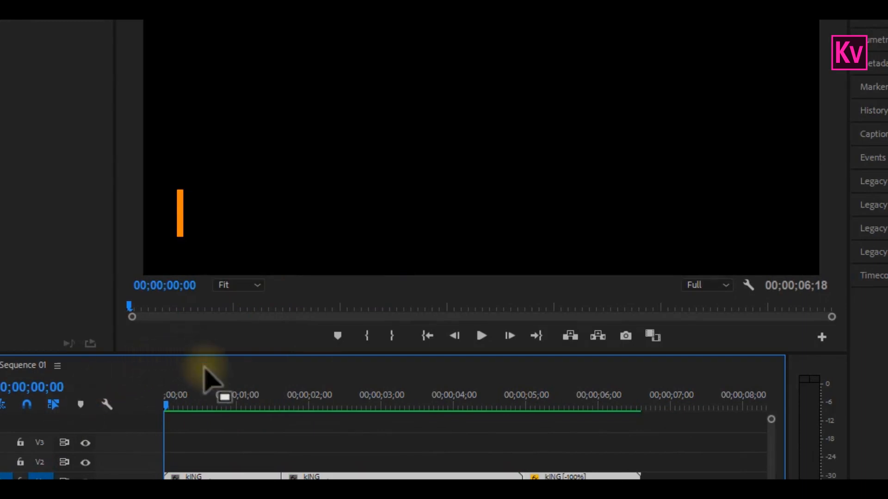
{"action": "left_click", "coordinate": [481, 335]}
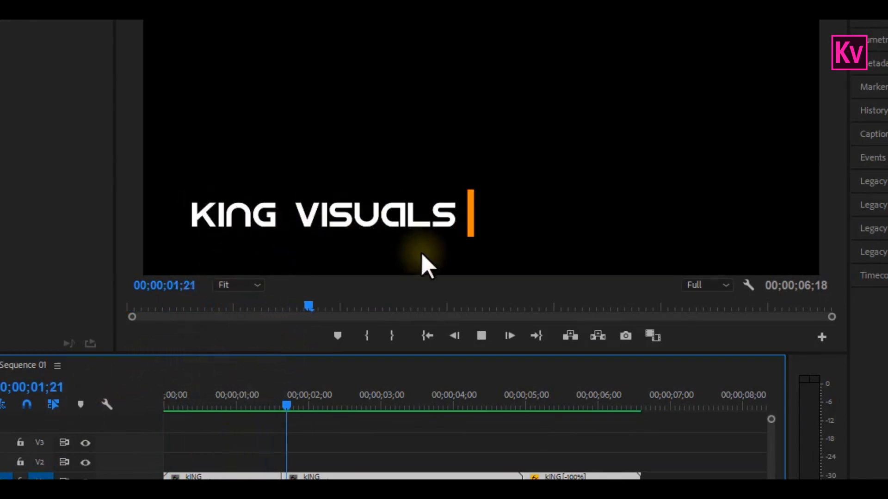